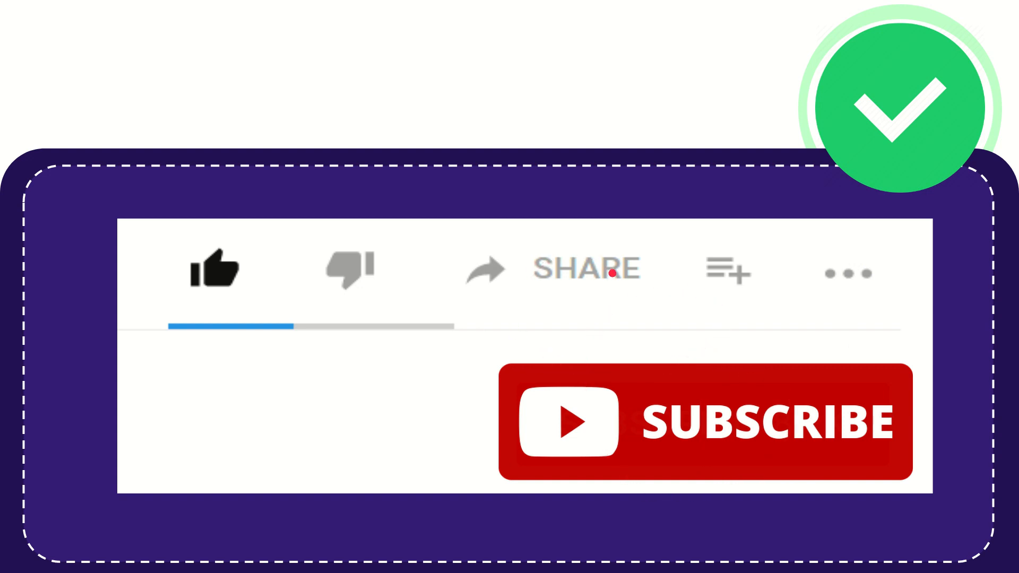
mouse_move(591, 324)
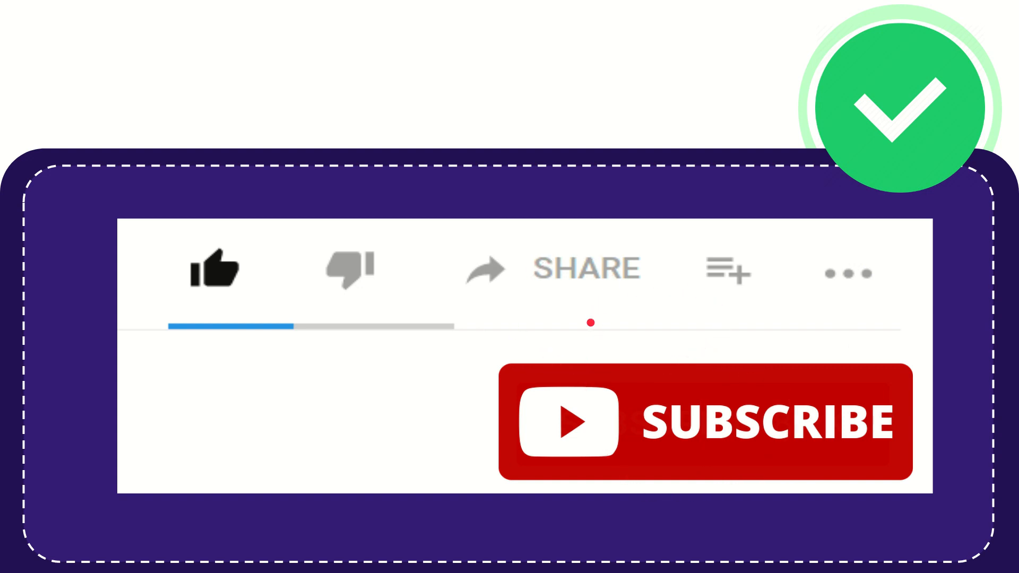